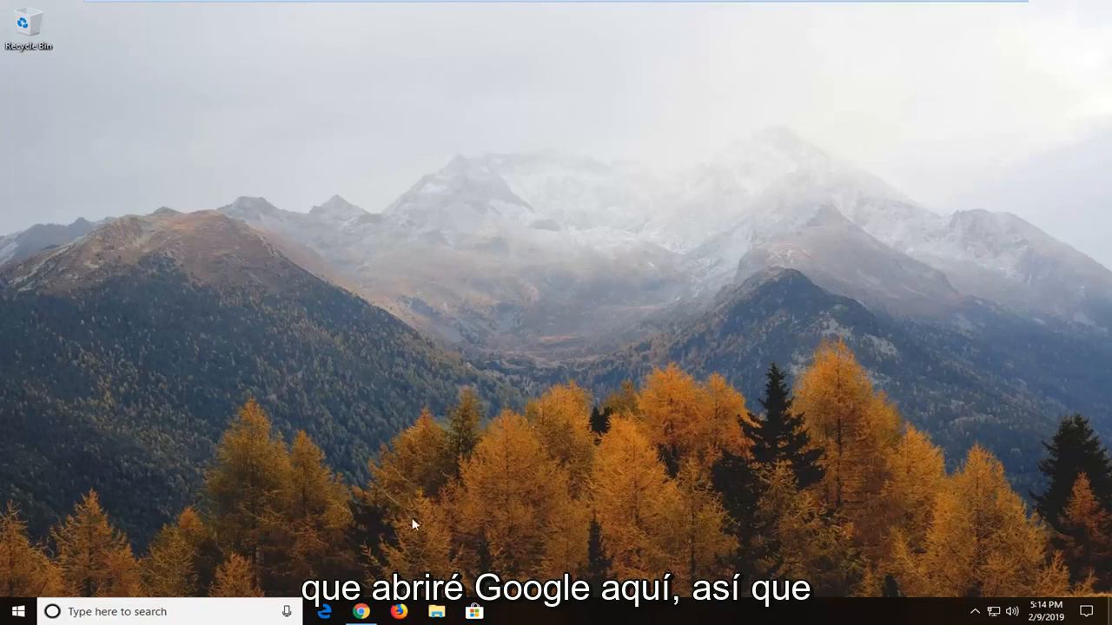
- Launch Chrome and search Google for 'microsoft visual c++ 2008 SP1 redistributable'
click(361, 613)
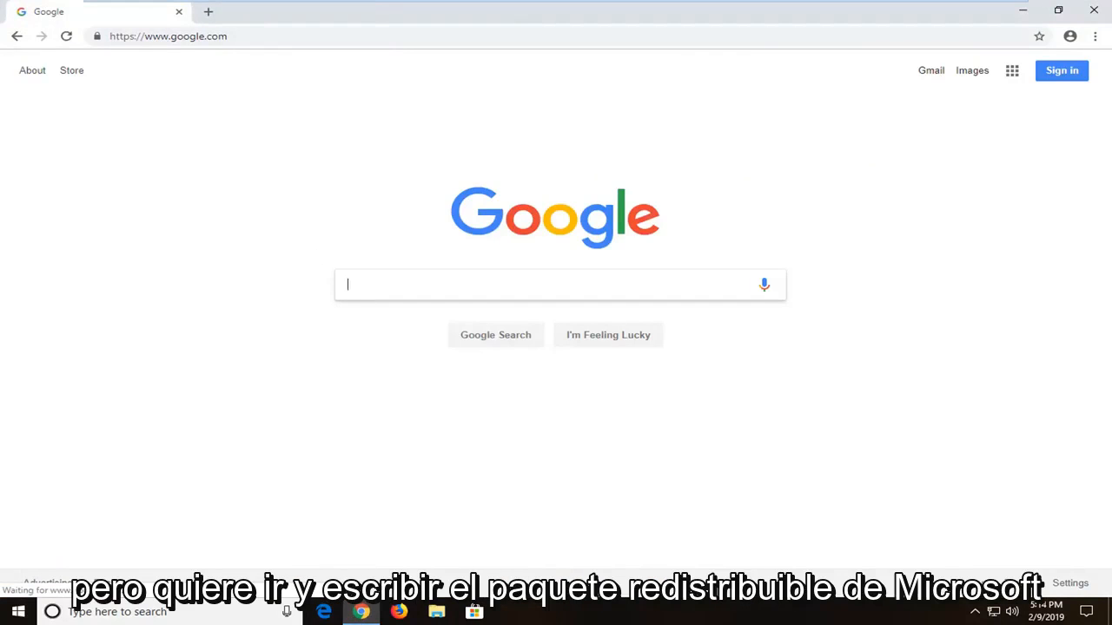
text(microsoft visual c++)
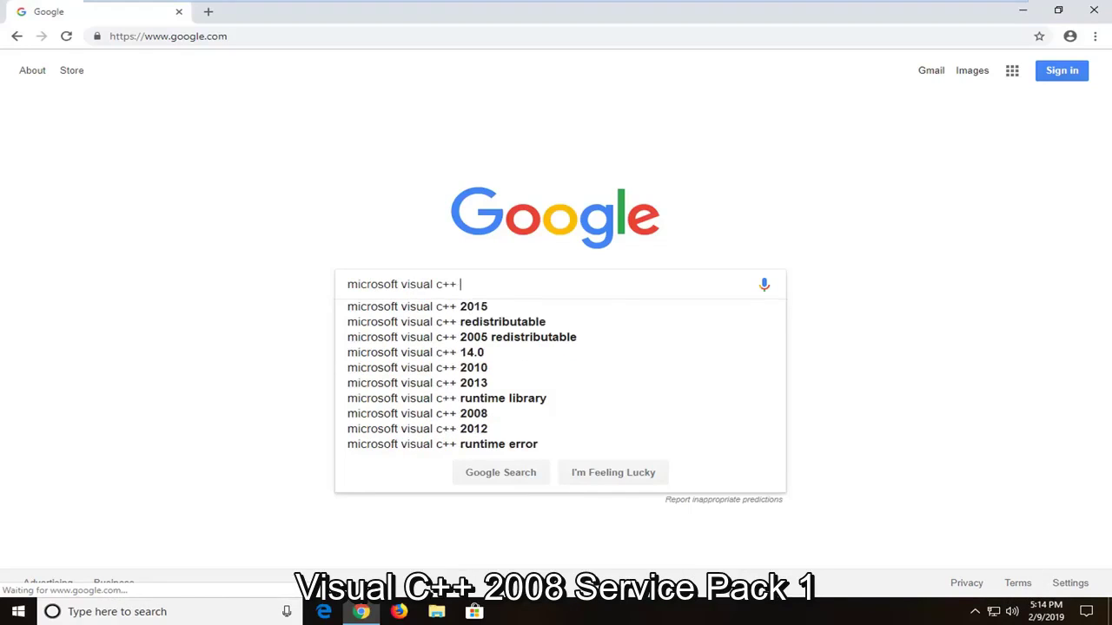
text(2008 SPI1)
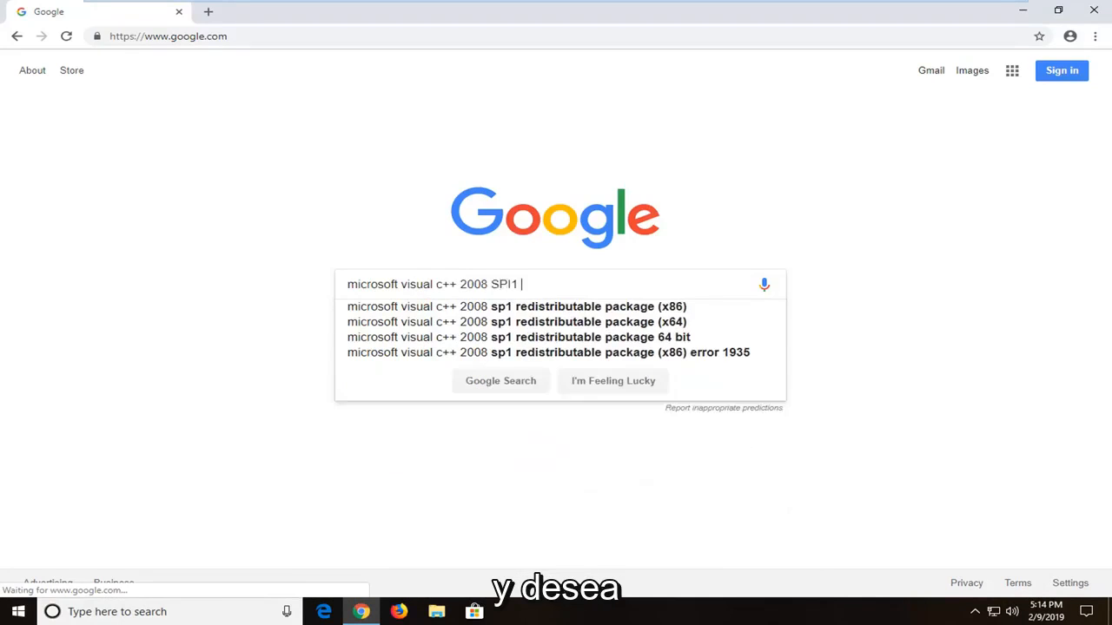
text(re)
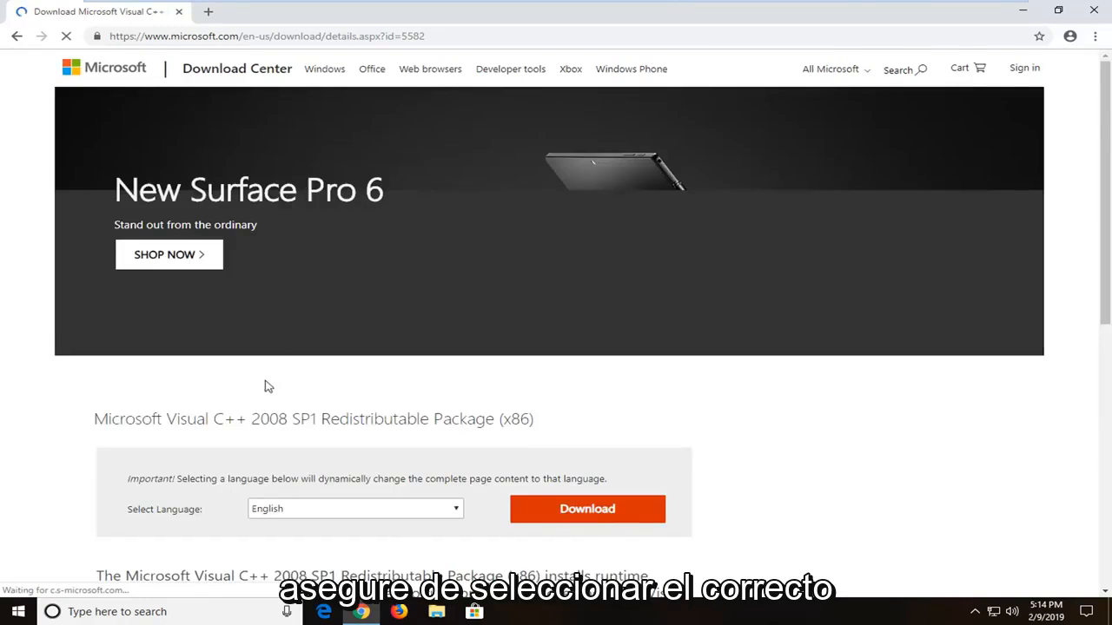
scroll(down, 3)
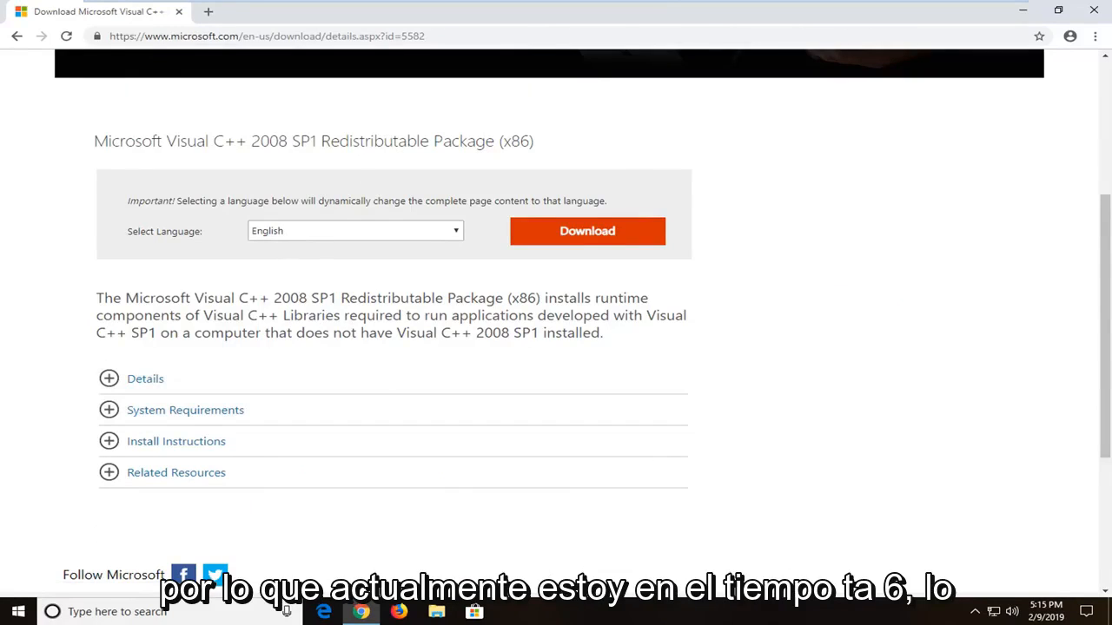
double_click(516, 141)
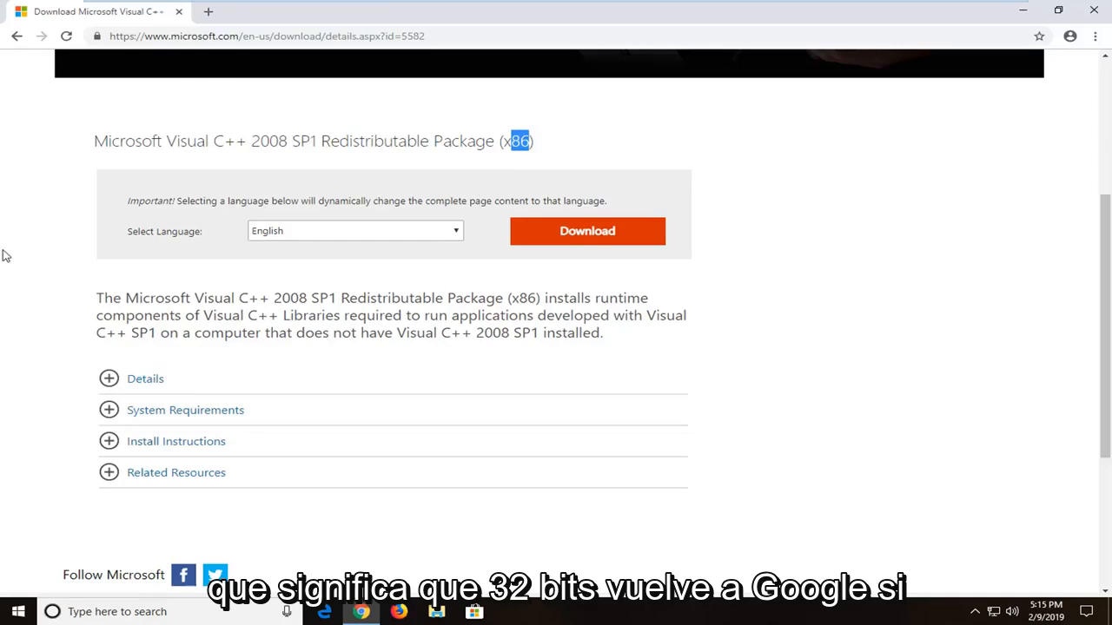
mouse_move(338, 268)
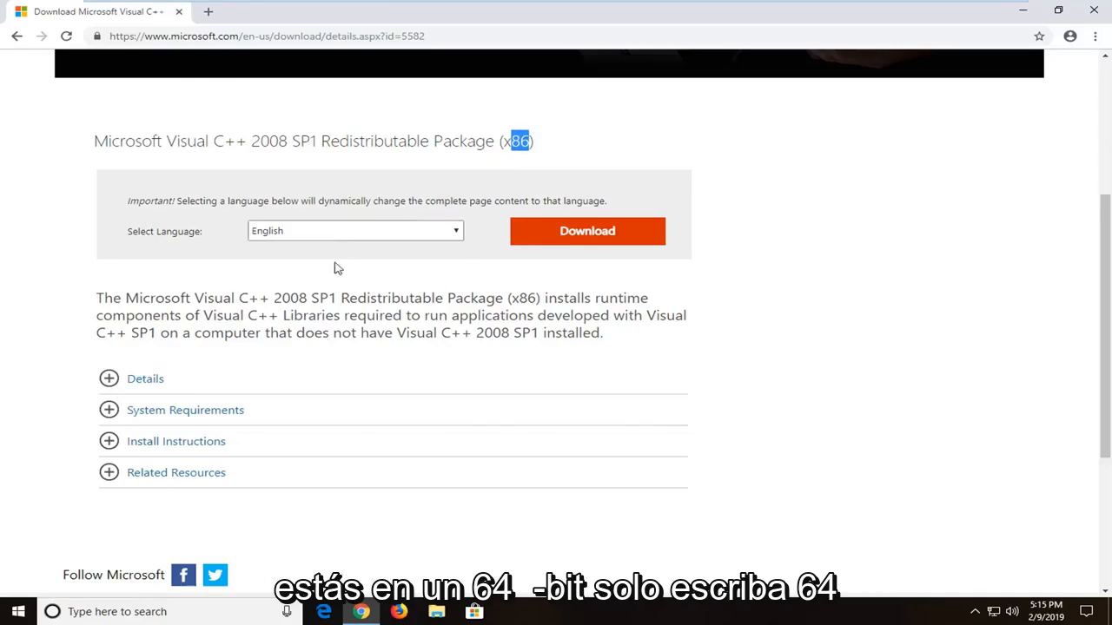
mouse_move(750, 195)
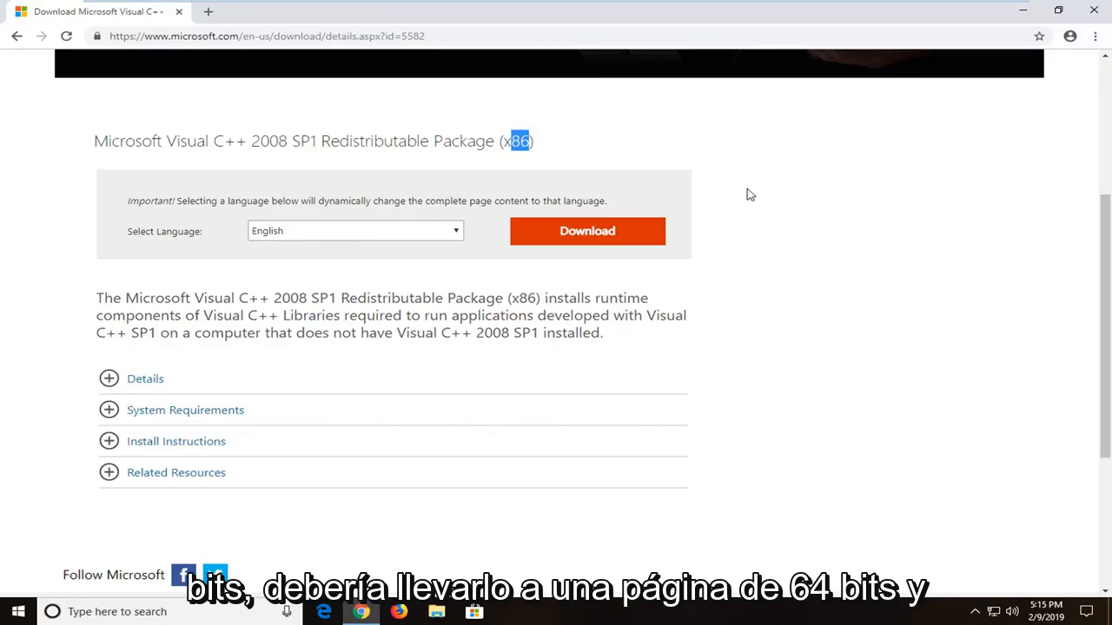
click(355, 230)
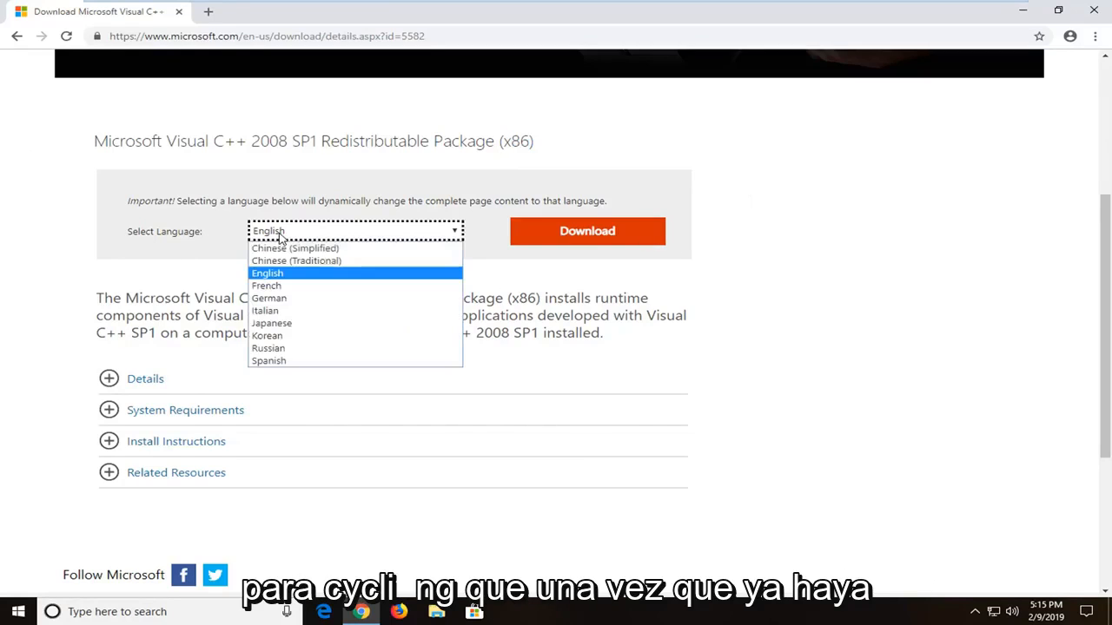
click(267, 272)
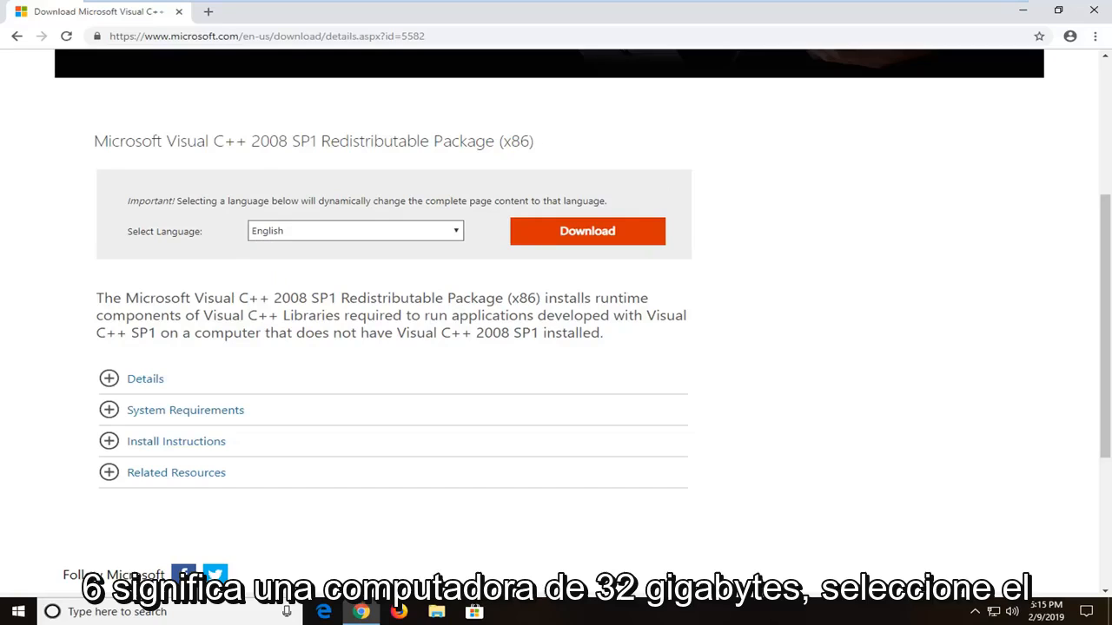
mouse_move(911, 168)
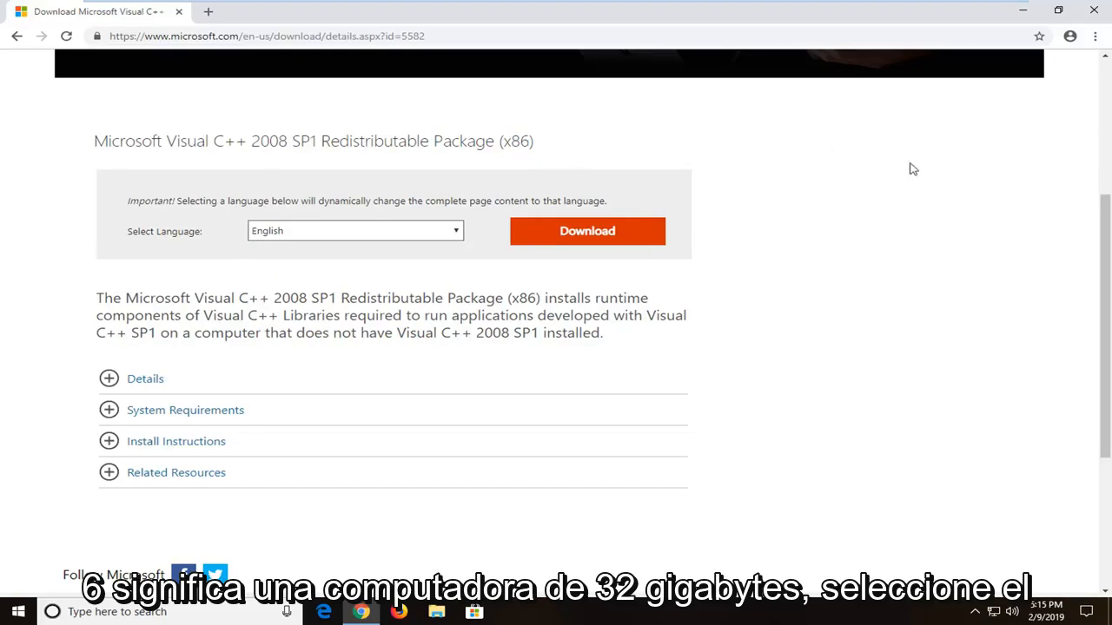
mouse_move(244, 241)
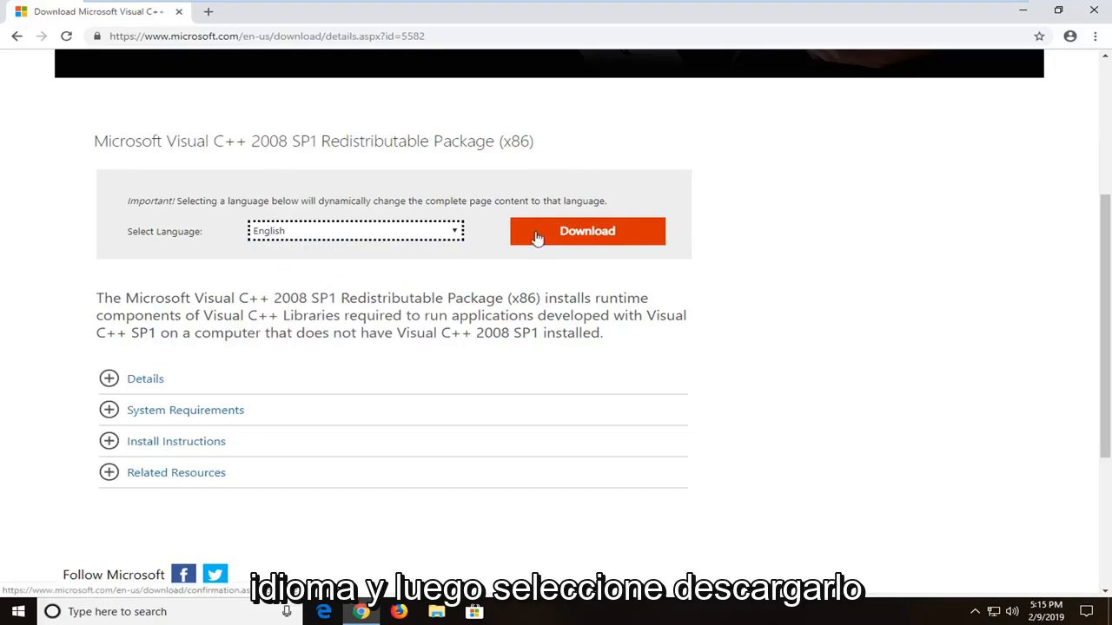
- Download vcredist_x86.exe from the Download Center page and launch the installer
click(586, 231)
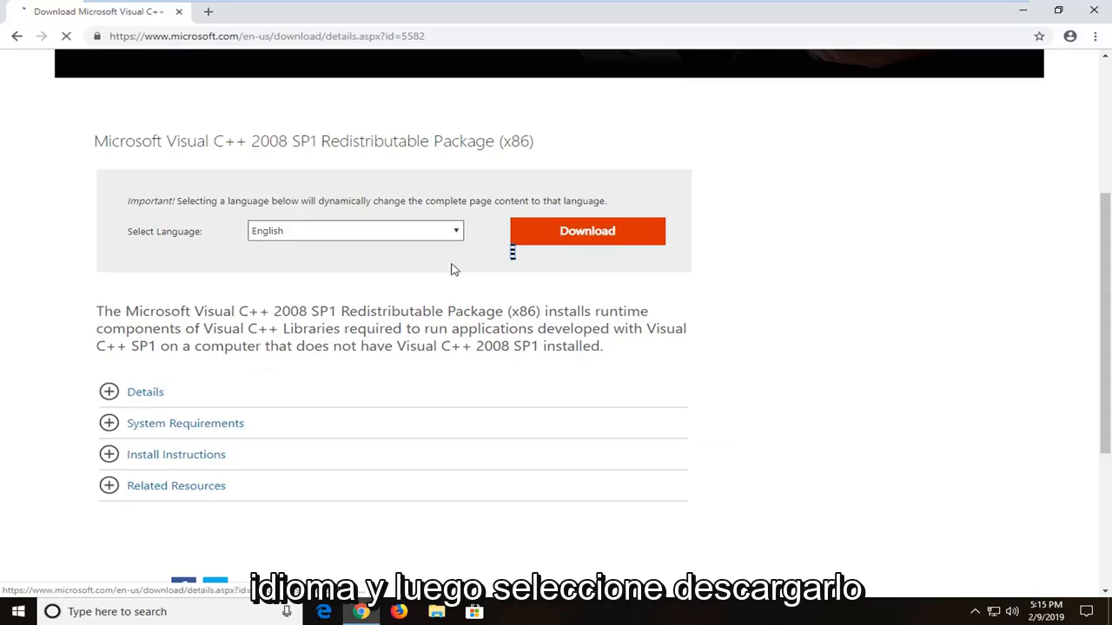
click(587, 230)
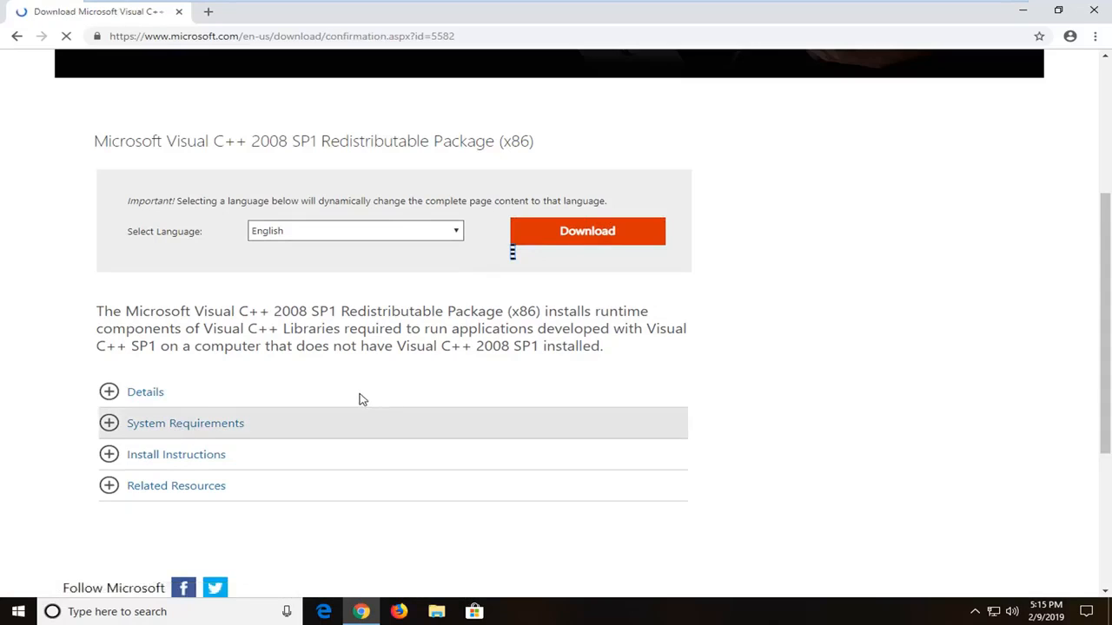
click(587, 230)
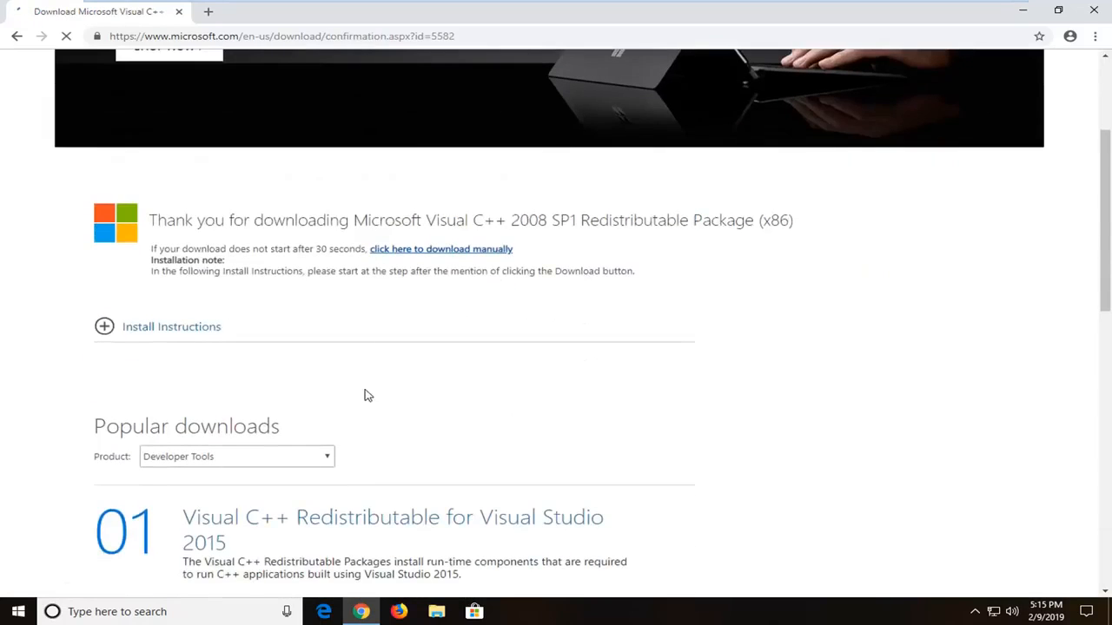
scroll(up, 3)
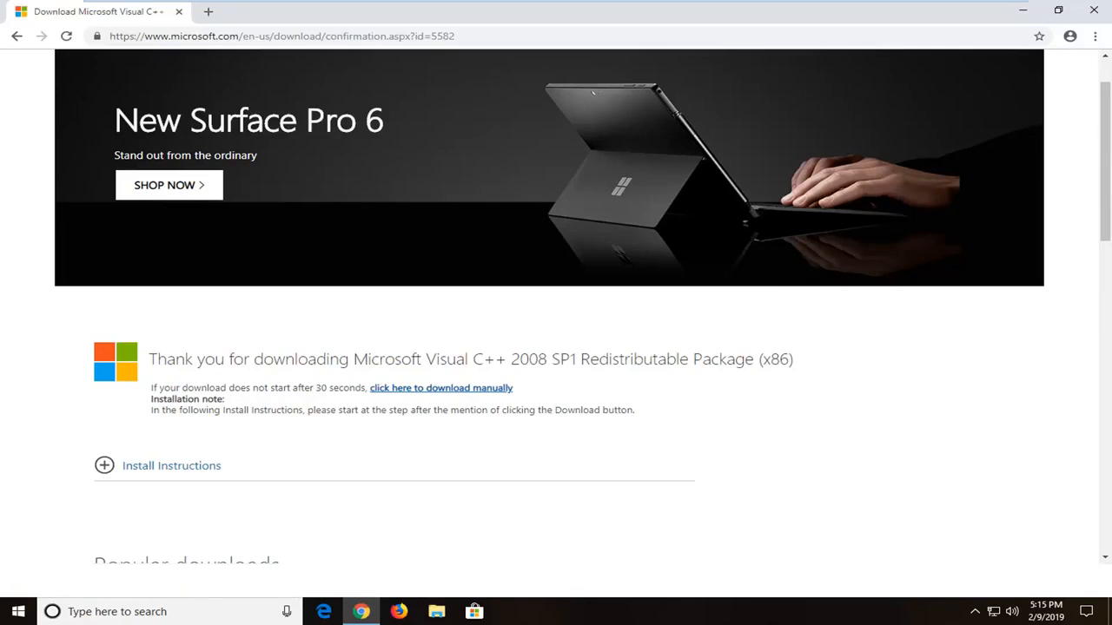
scroll(down, 3)
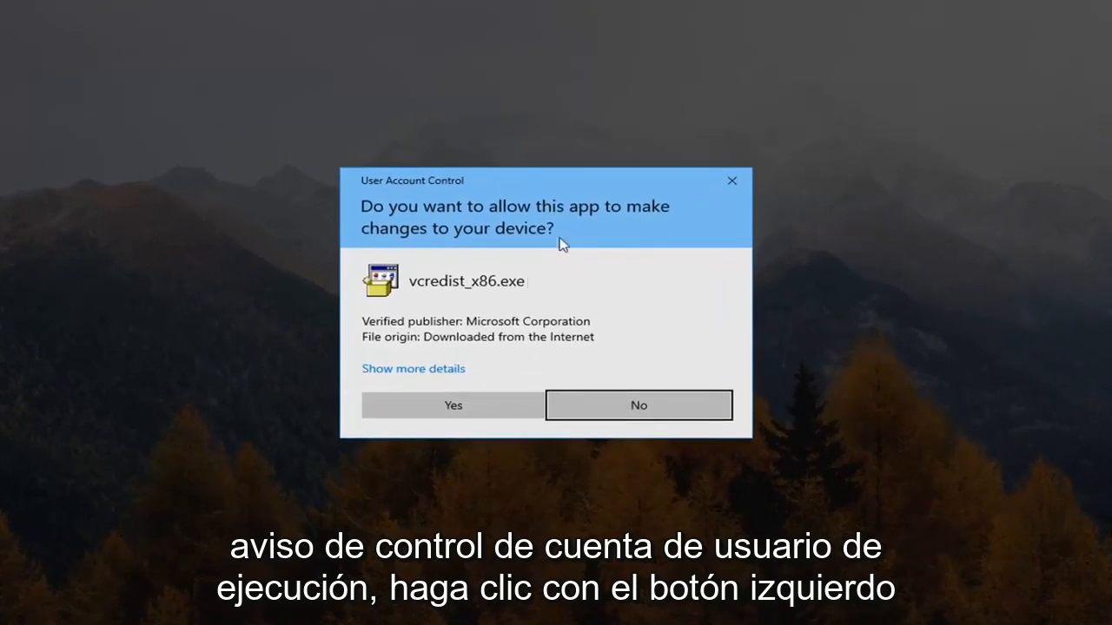
- Grant User Account Control permission and continue past the setup welcome page
click(452, 405)
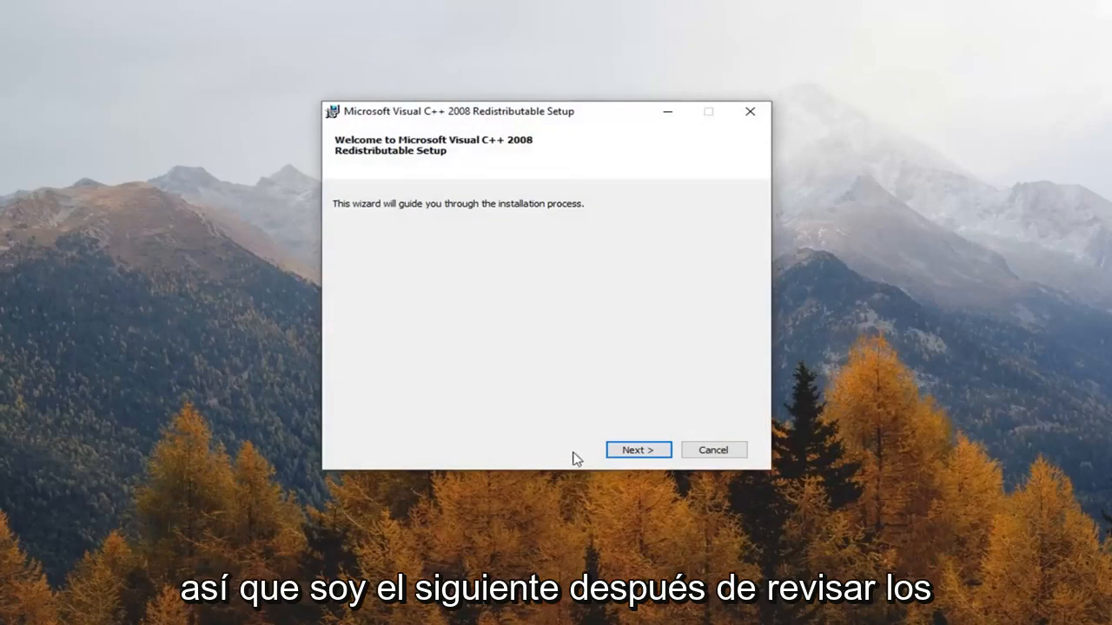
click(638, 450)
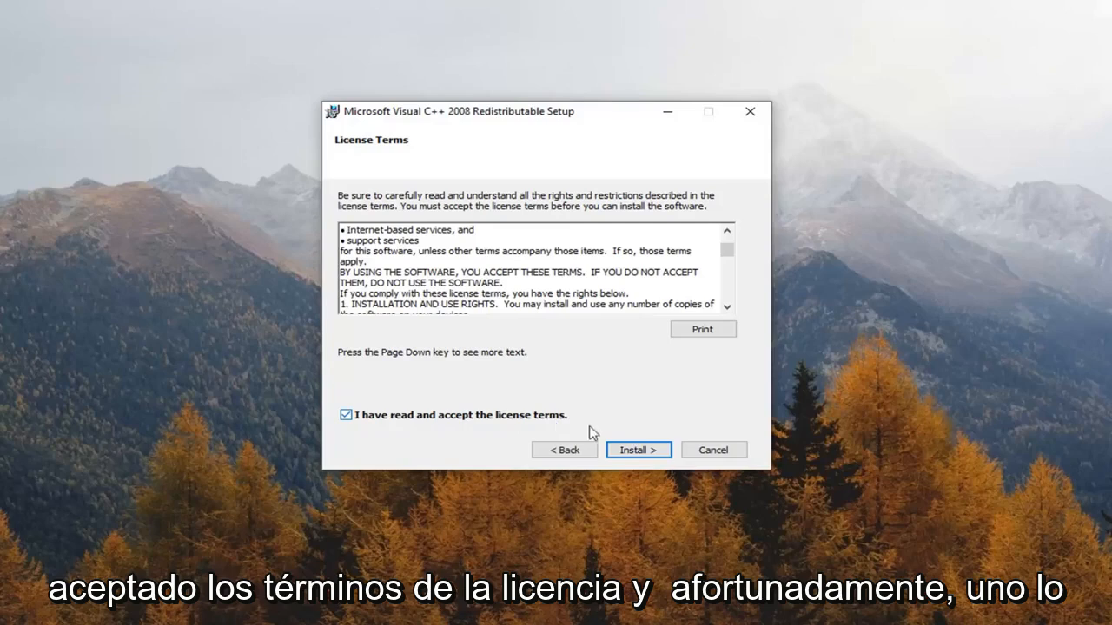
click(638, 450)
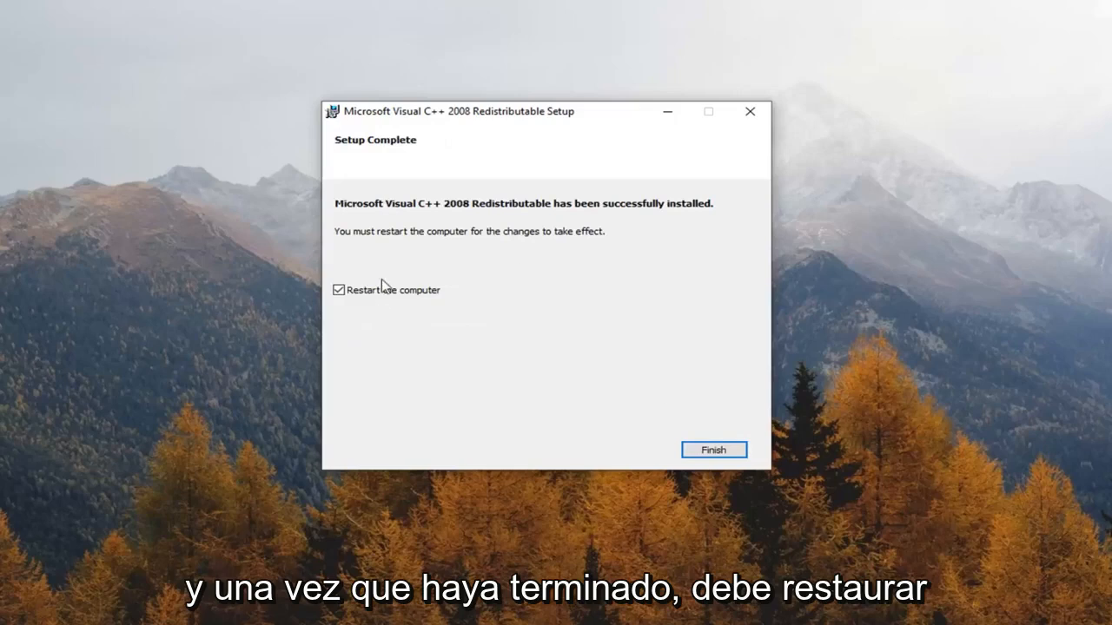
mouse_move(444, 359)
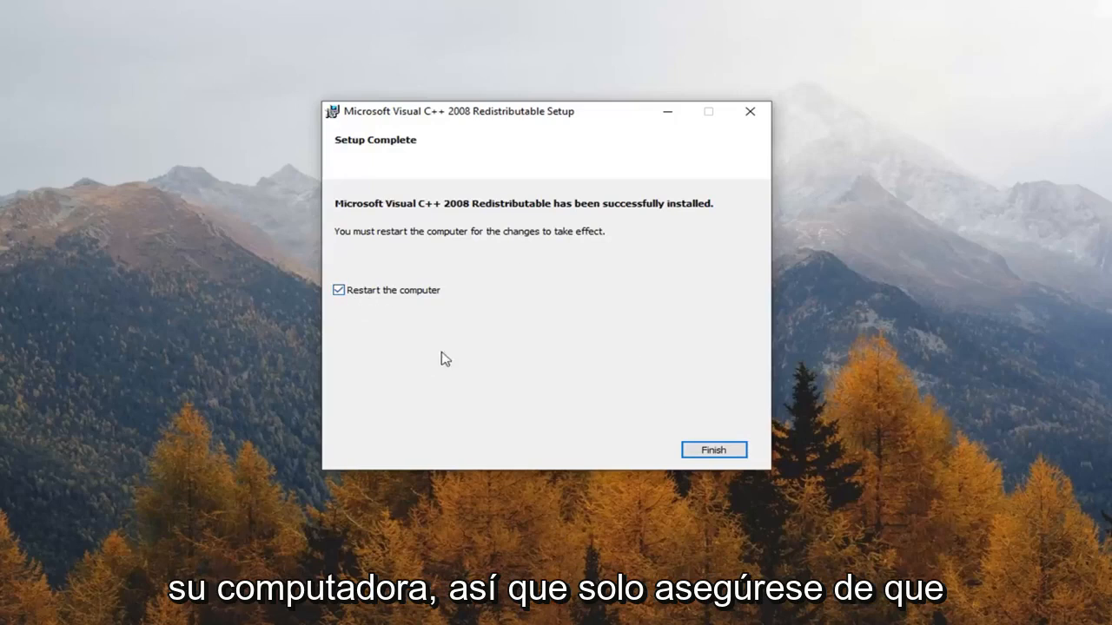
mouse_move(344, 293)
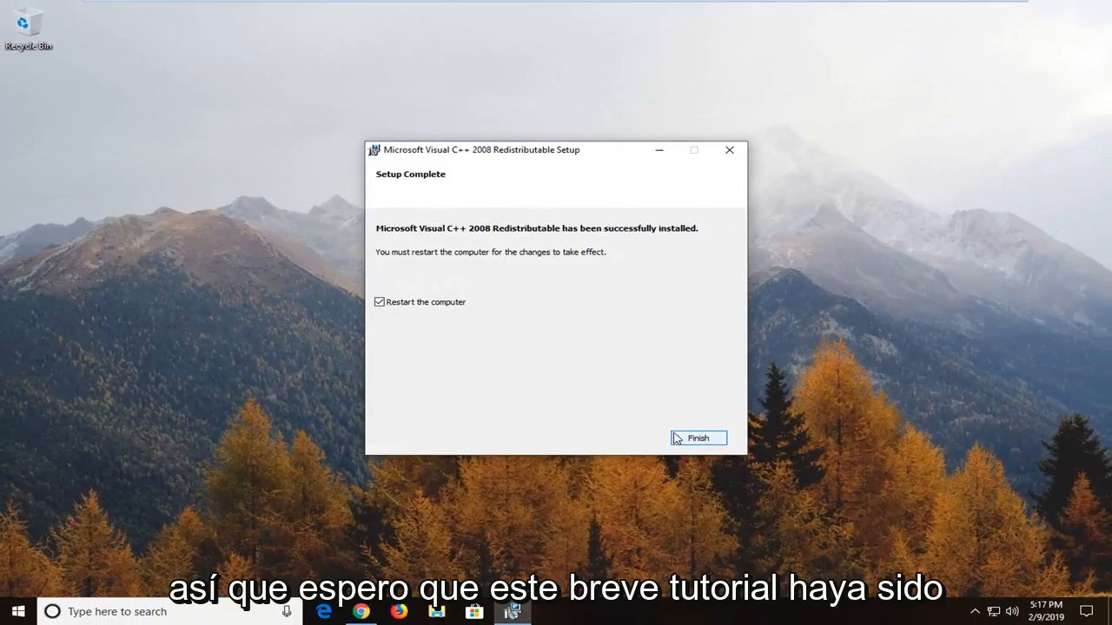
- Finish the setup wizard with 'Restart the computer' left ticked
click(699, 438)
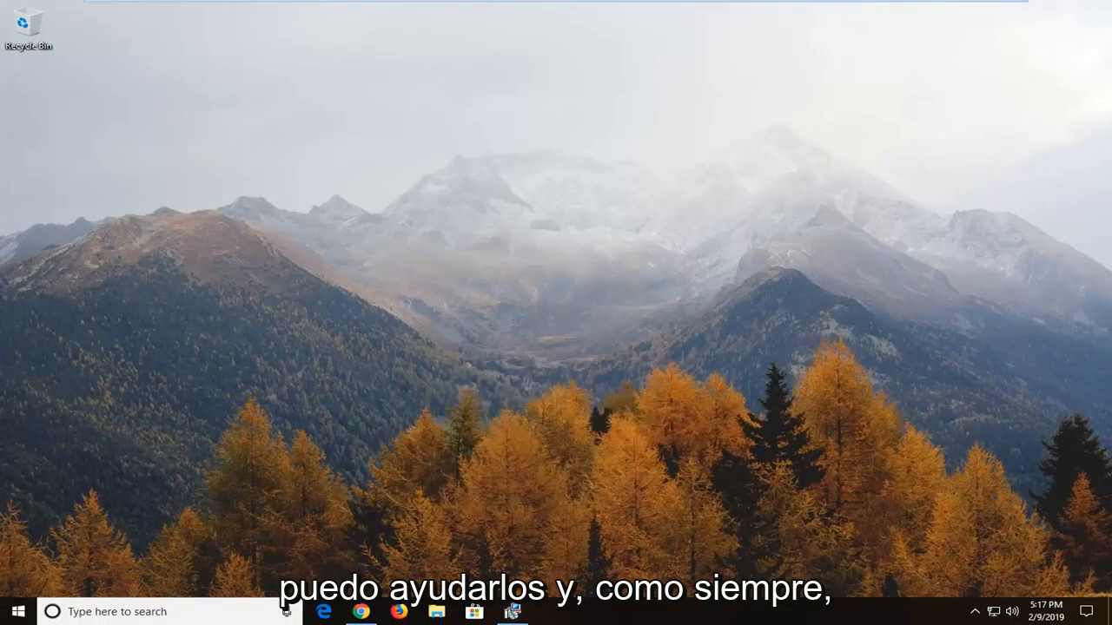